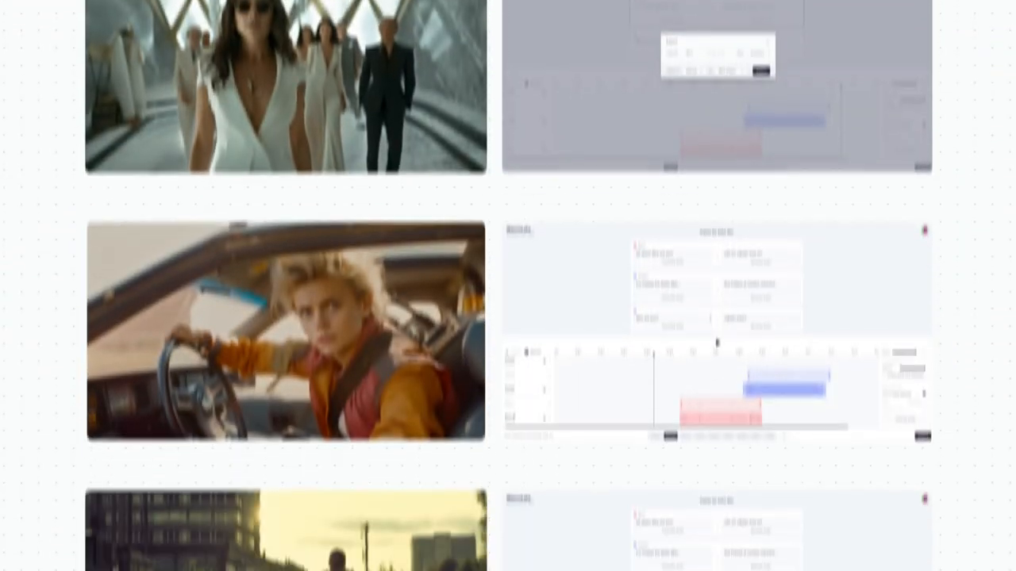
pyautogui.scroll(-3)
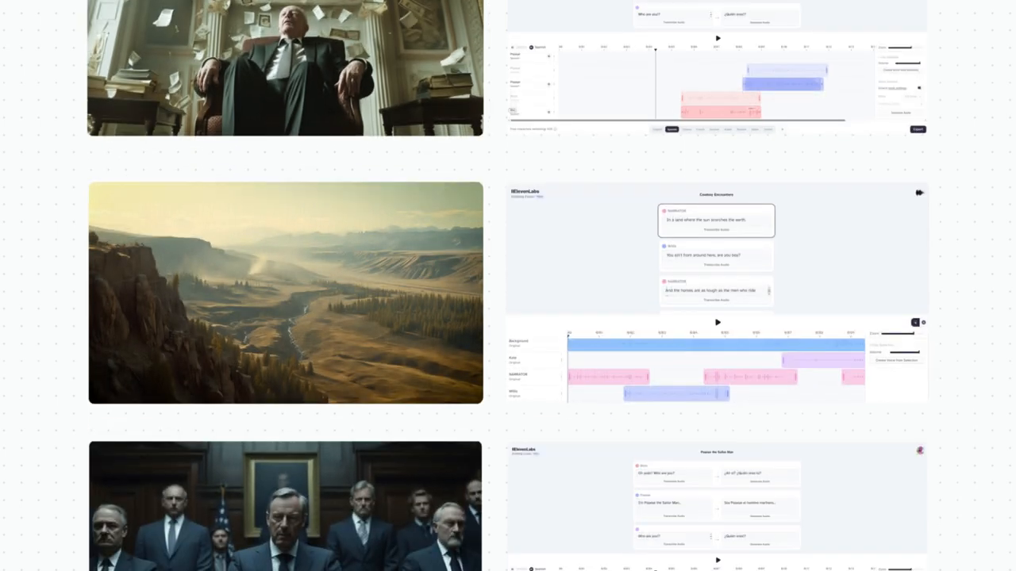